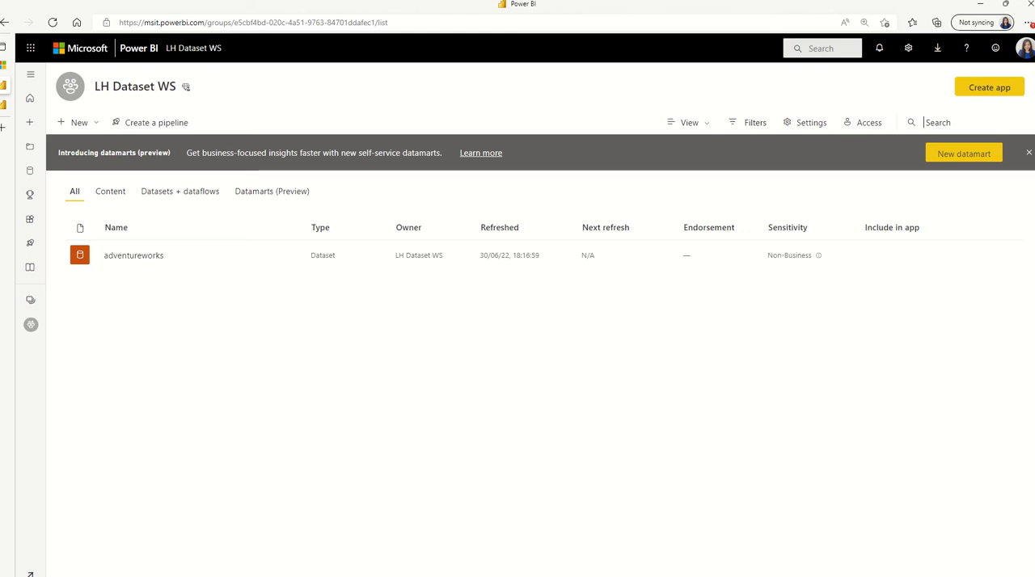
- Switch to the LH Report WS tab to check awreport's lineage to adventureworks
left_click(336, 21)
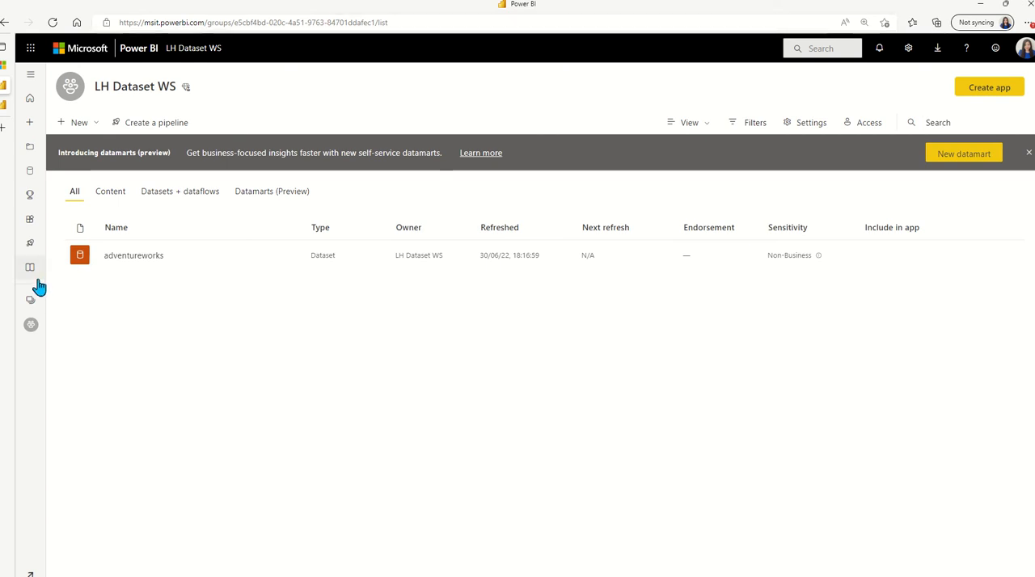
mouse_move(8, 116)
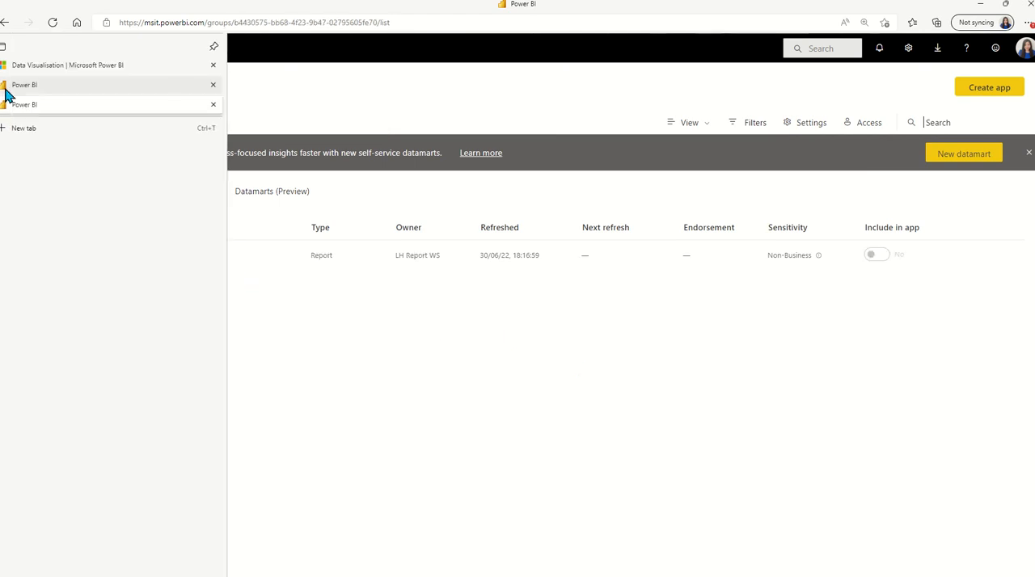
mouse_move(88, 104)
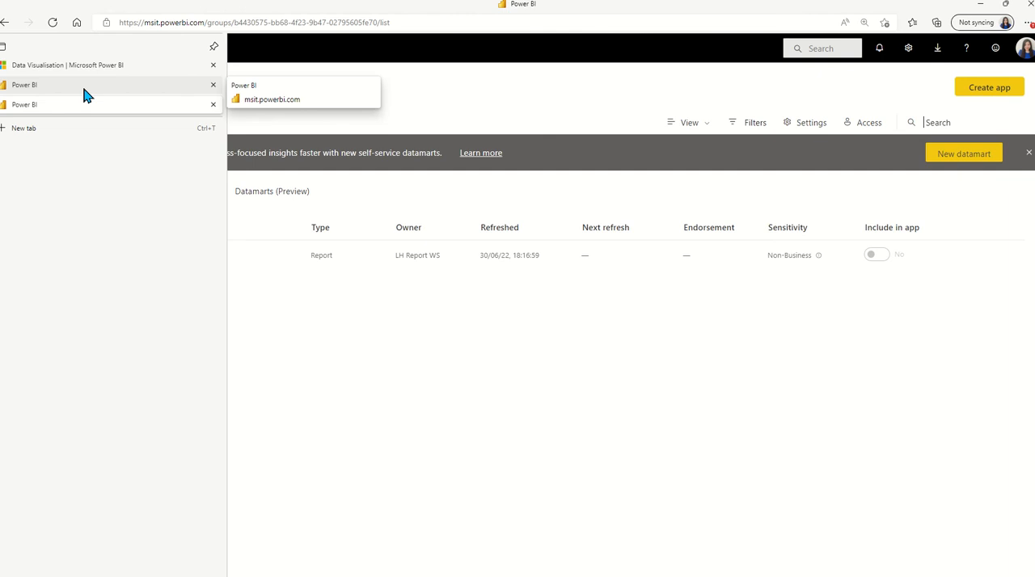
mouse_move(100, 101)
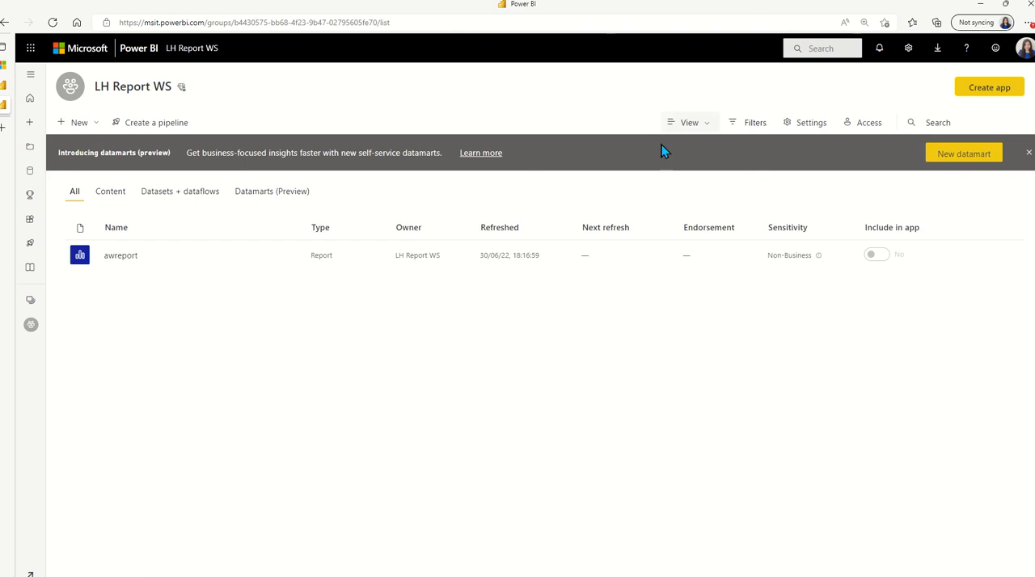
mouse_move(335, 117)
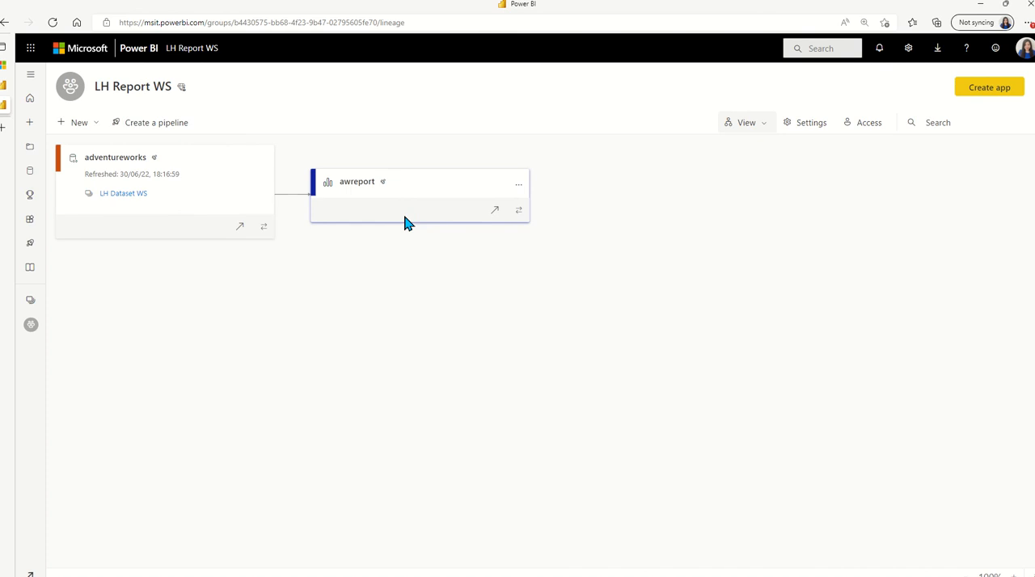
mouse_move(359, 202)
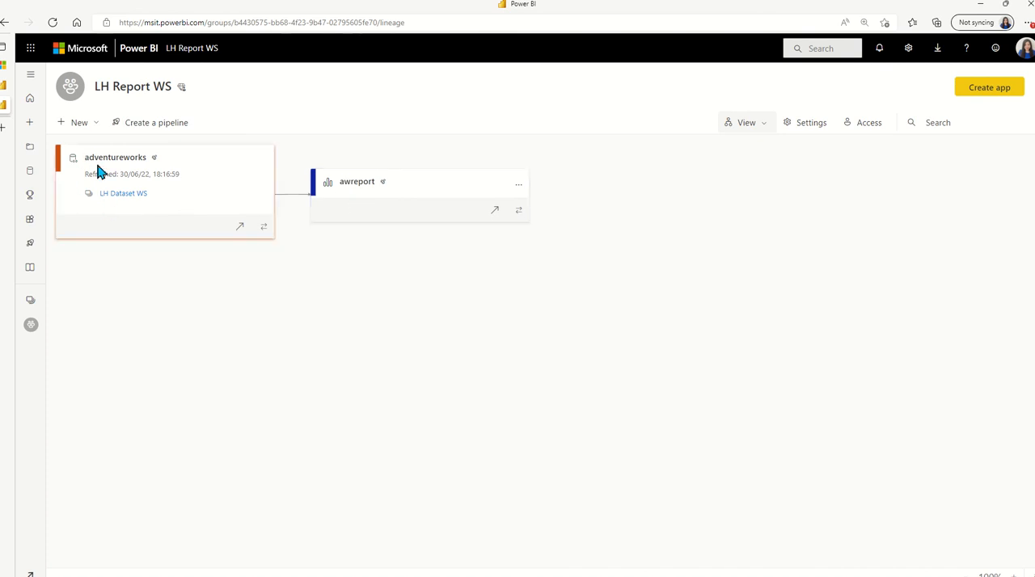
mouse_move(107, 210)
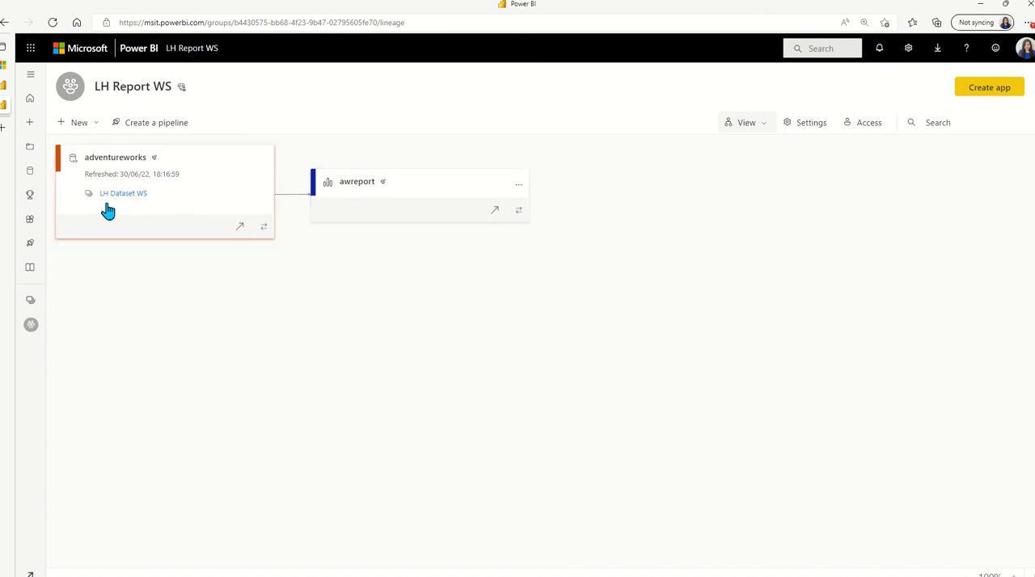
mouse_move(85, 192)
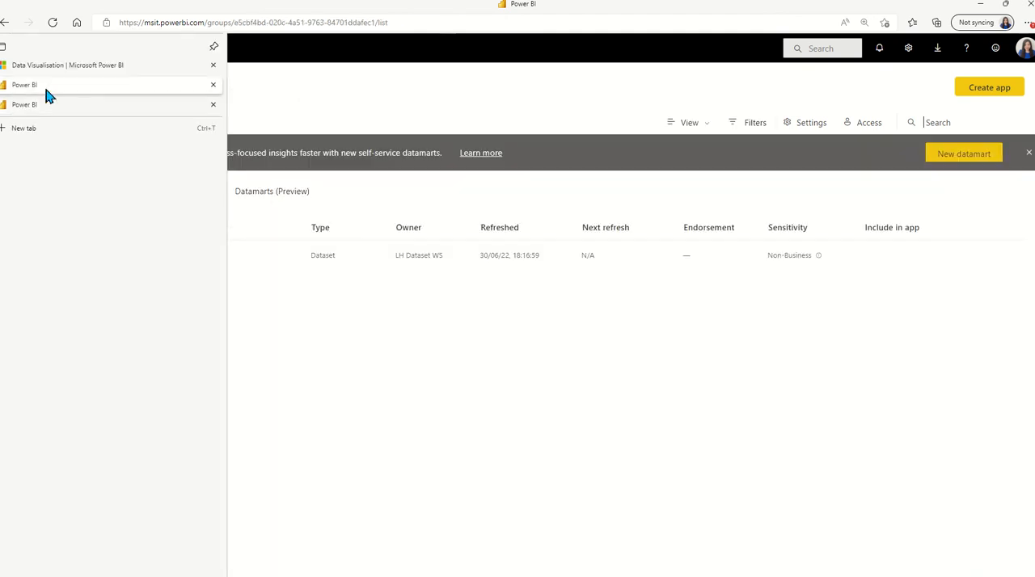
- Create a deployment pipeline named dspipeline from LH Dataset WS
left_click(155, 123)
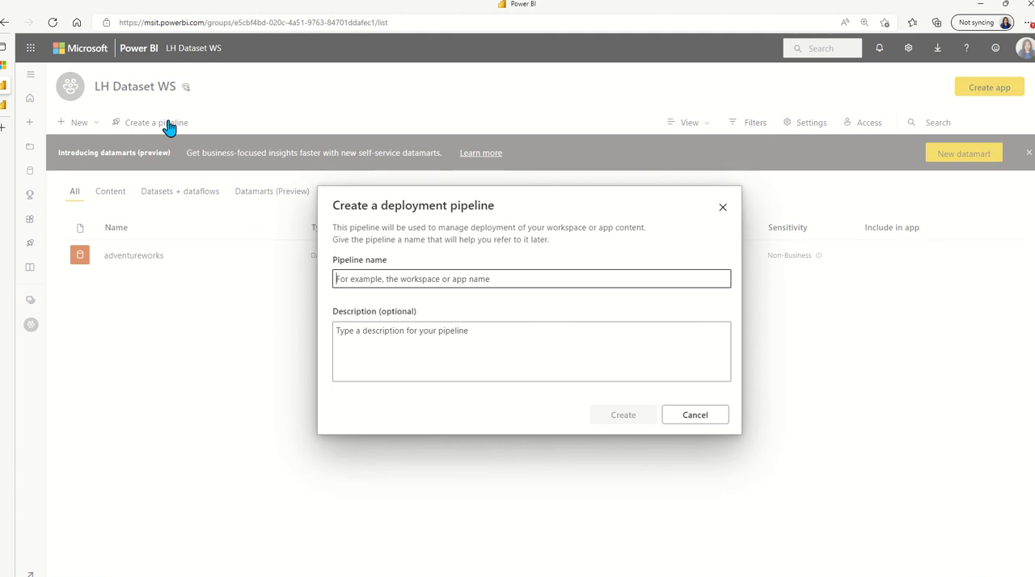
type("d")
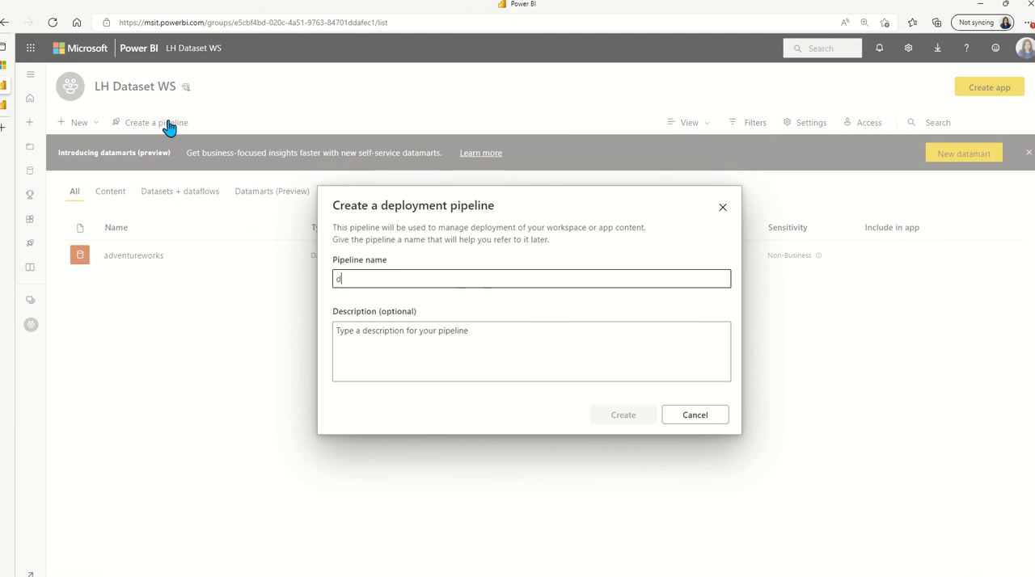
type("spipelin")
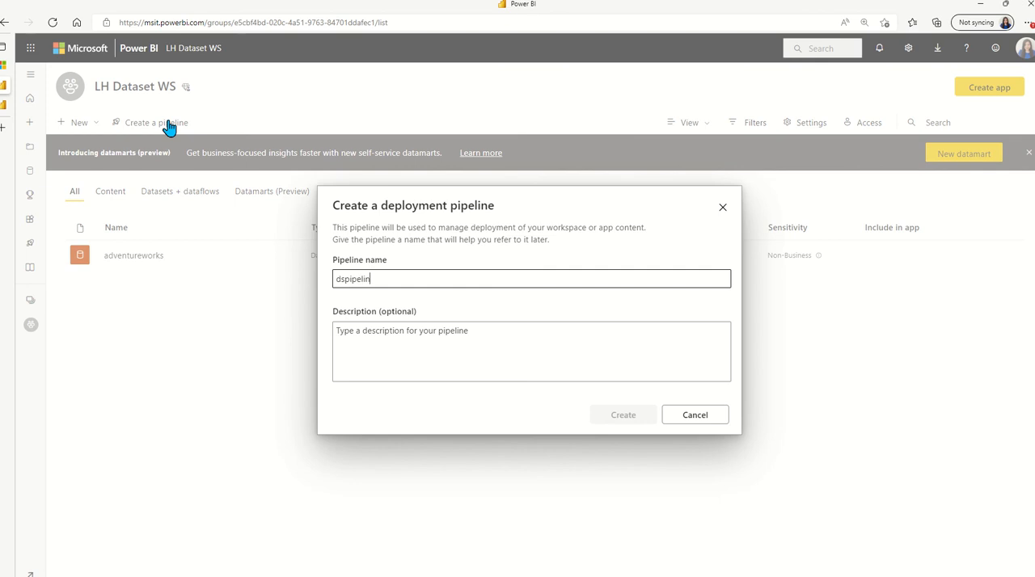
left_click(622, 414)
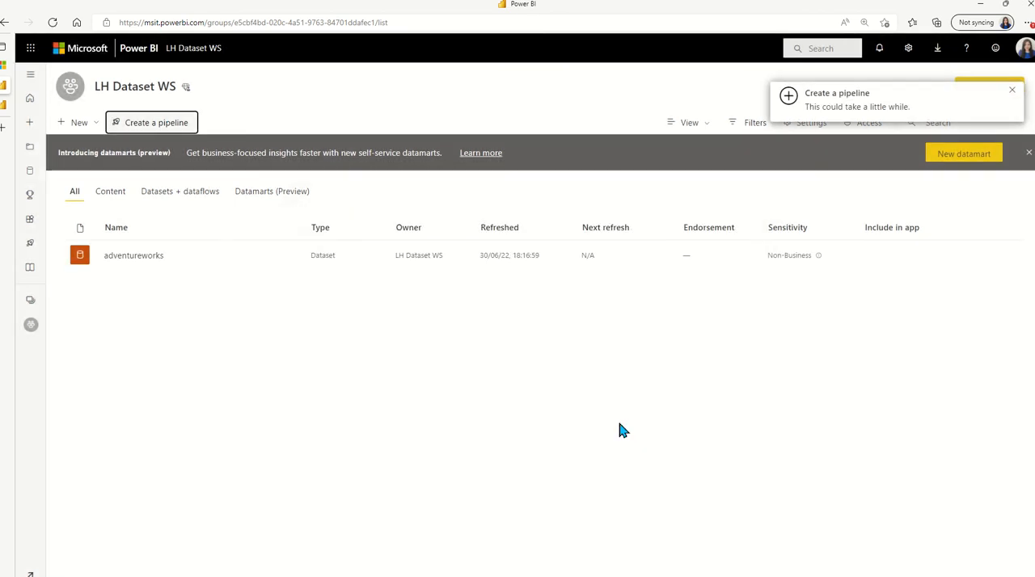
- Assign LH Dataset WS to the Development stage of dspipeline
left_click(152, 123)
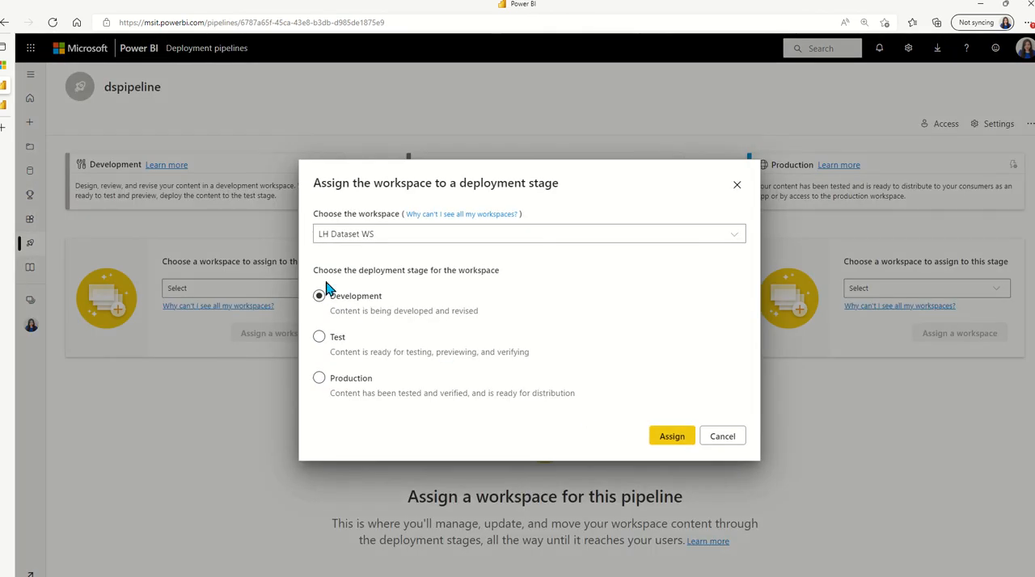
mouse_move(673, 445)
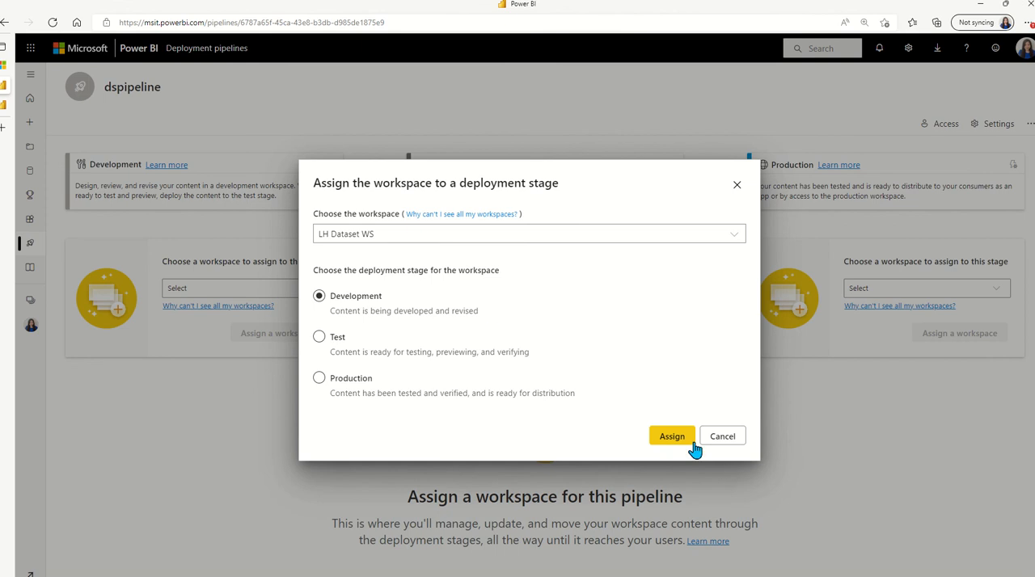
left_click(673, 437)
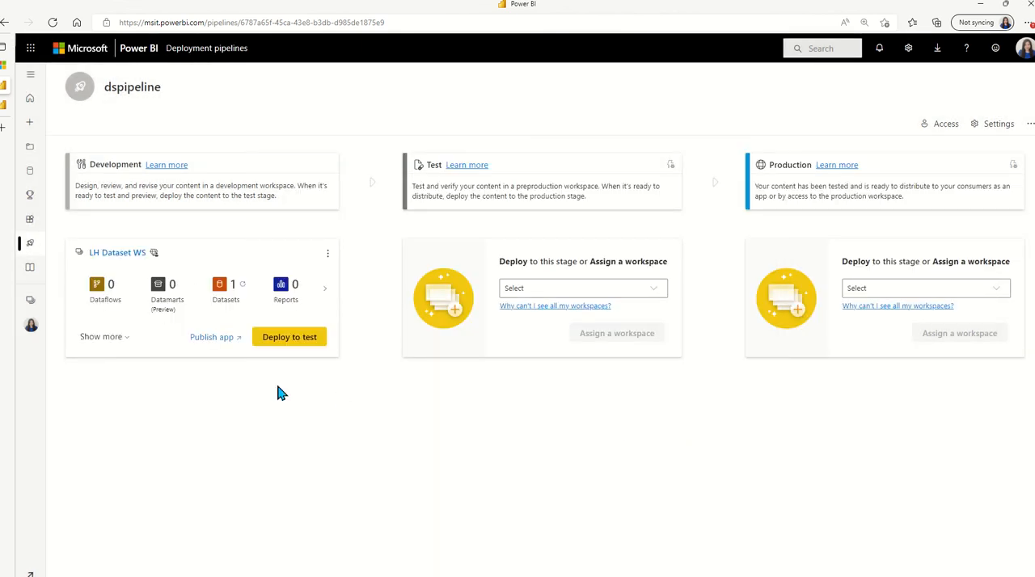
mouse_move(290, 337)
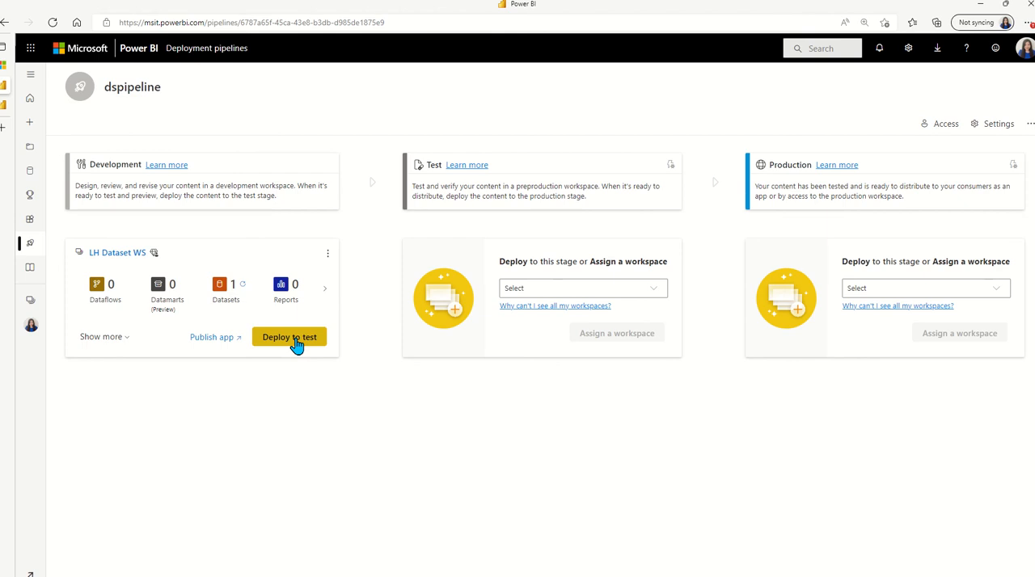
- Deploy adventureworks from Development to Test, creating LH Dataset WS [Test]
left_click(288, 337)
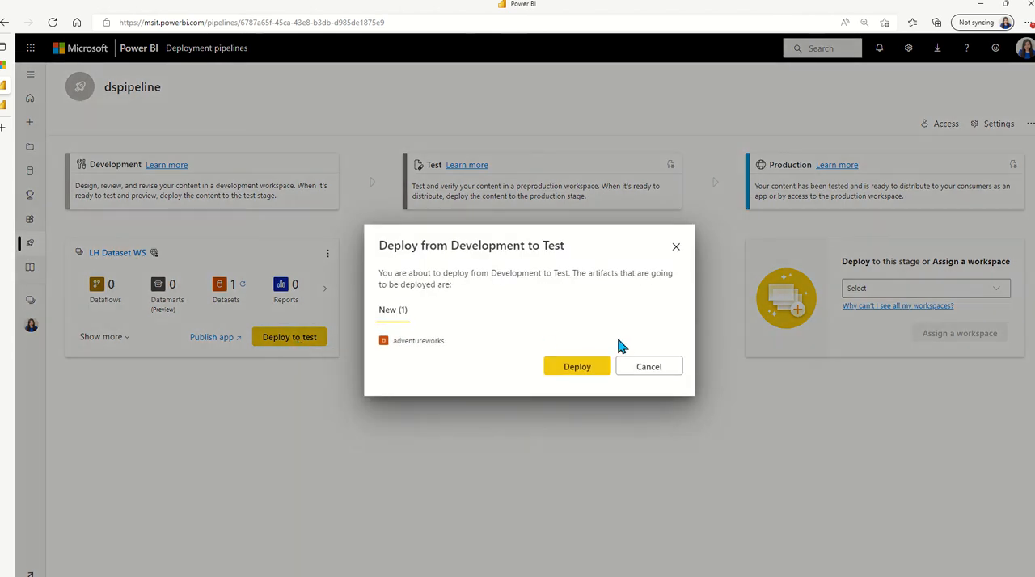
left_click(576, 366)
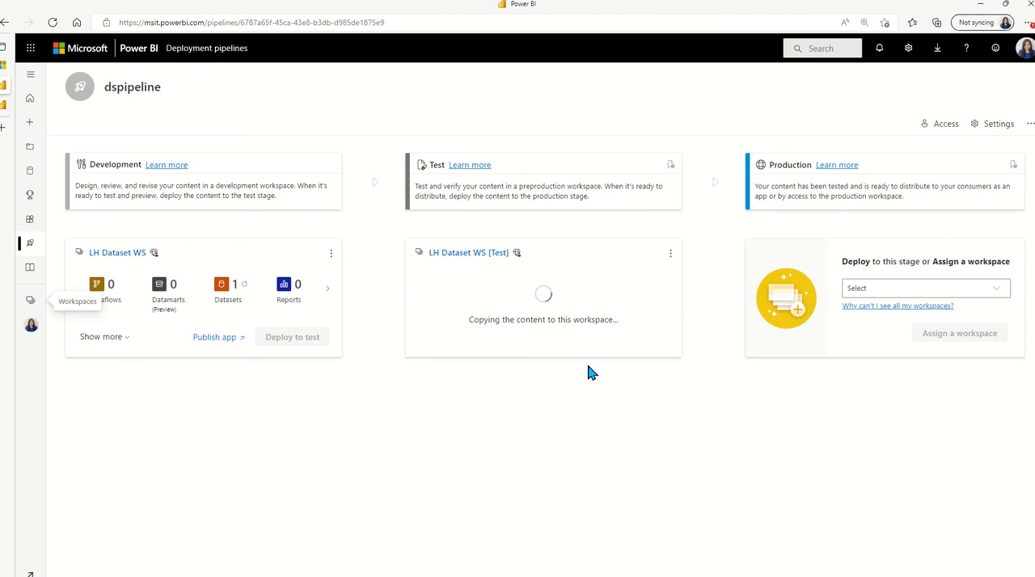
mouse_move(673, 165)
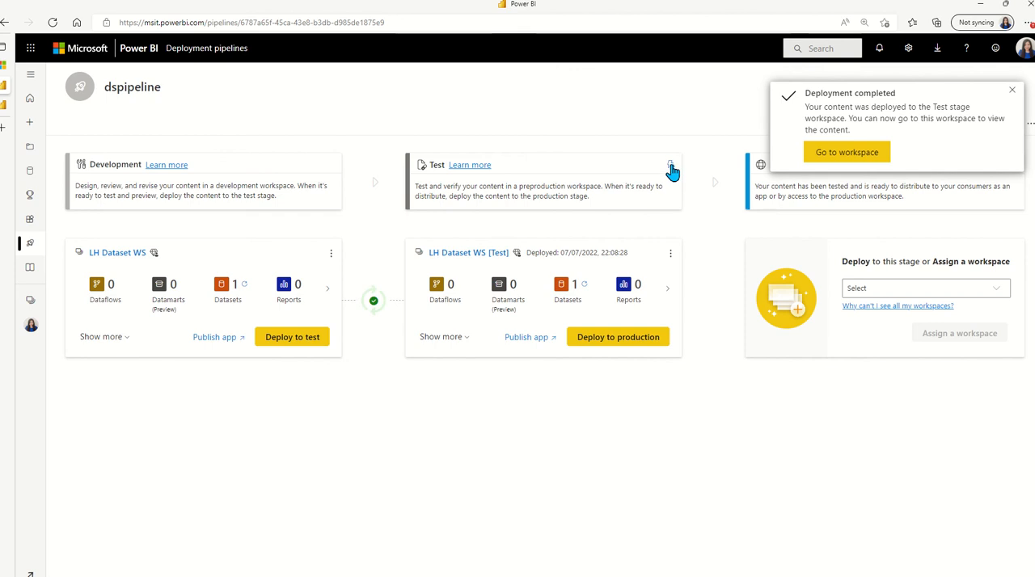
- Inspect the Test stage's data source rule options for adventureworks
left_click(670, 165)
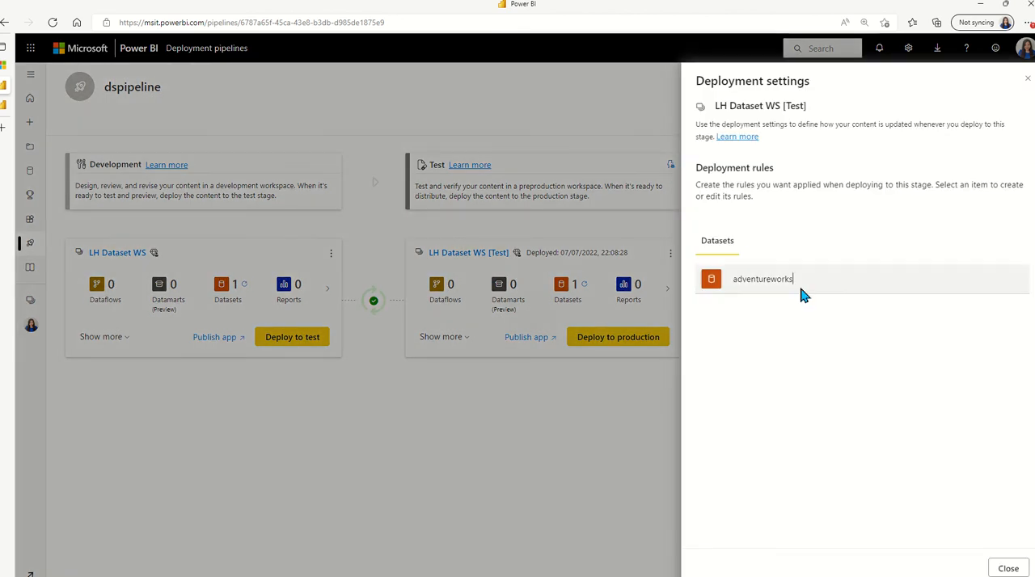
left_click(762, 278)
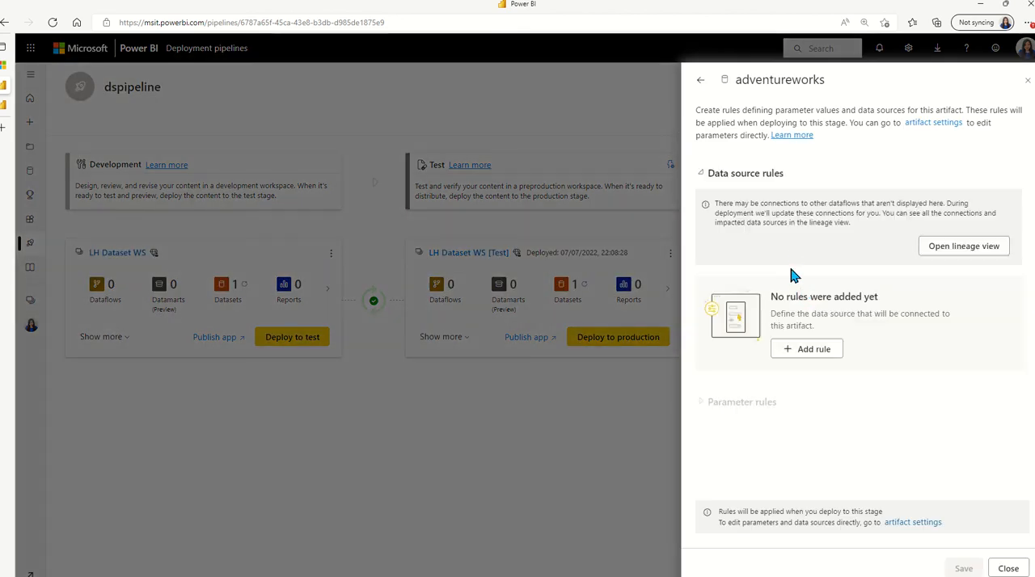
left_click(813, 349)
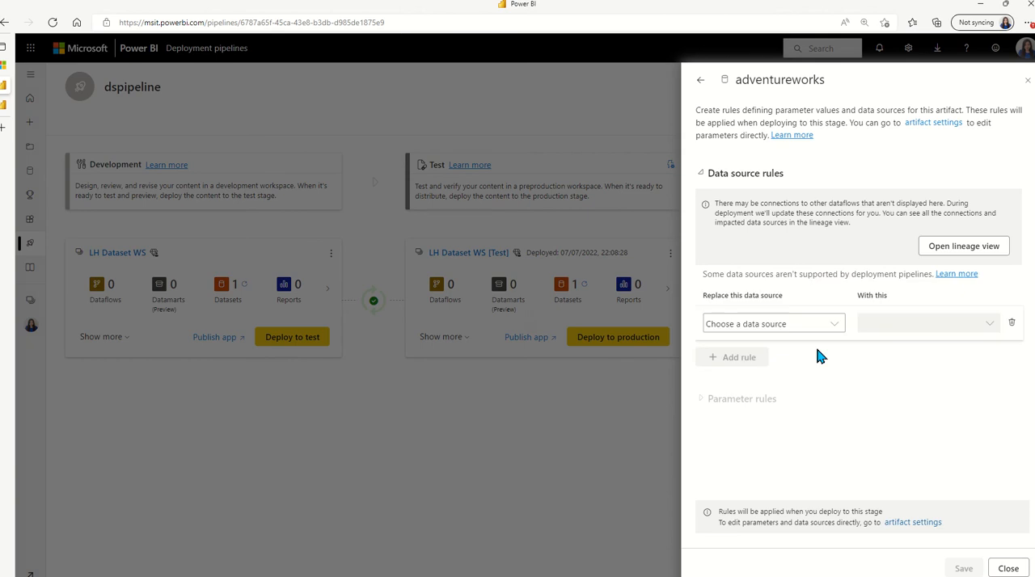
left_click(773, 323)
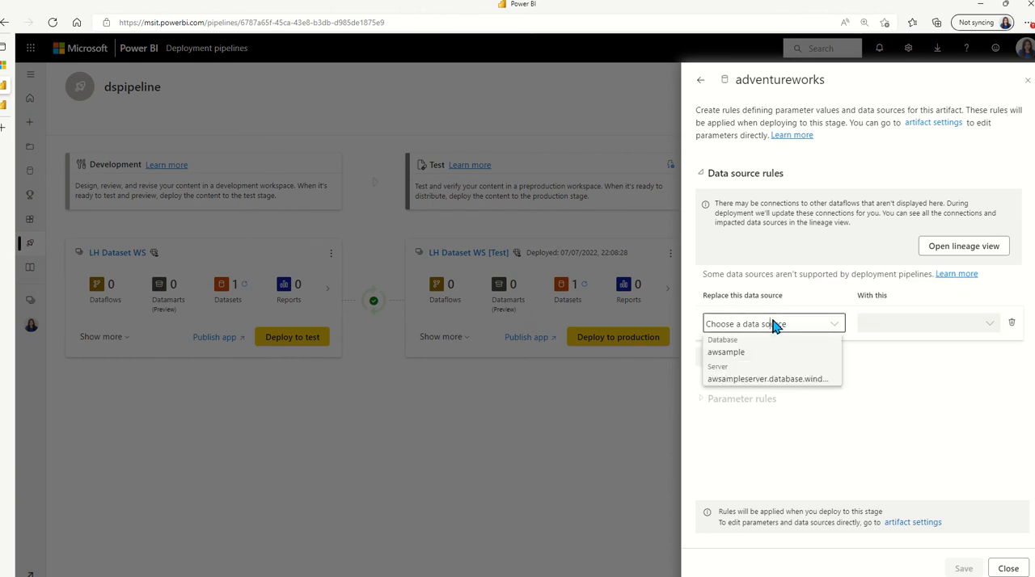
mouse_move(809, 357)
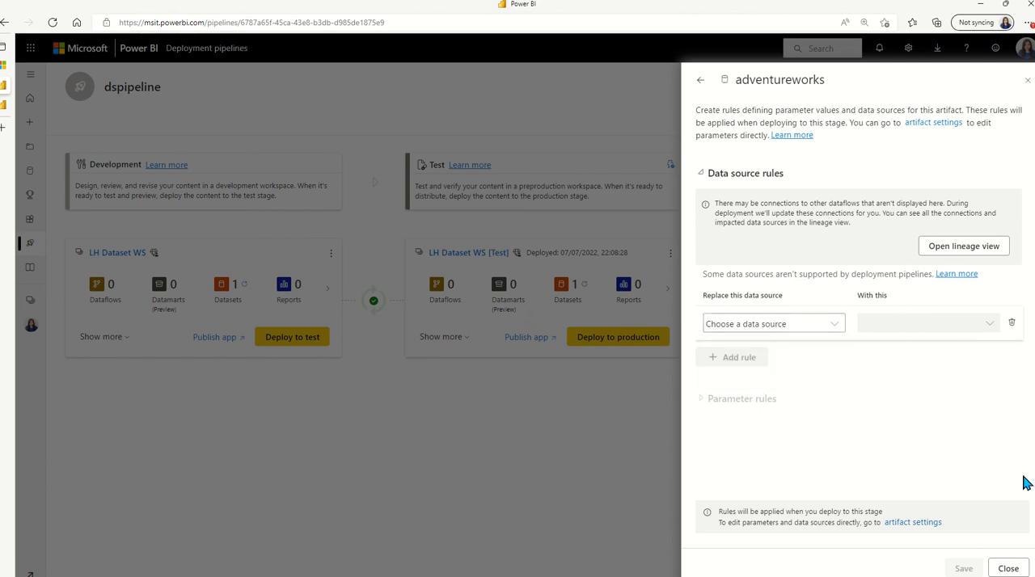
- Close deployment settings without saving a rule and dismiss the completion notice
left_click(701, 80)
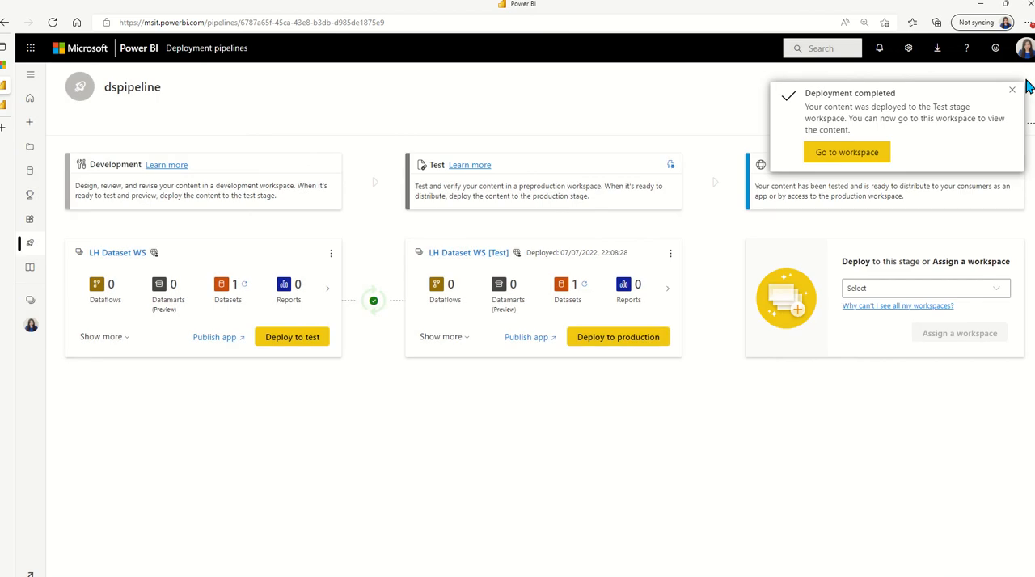
left_click(1012, 90)
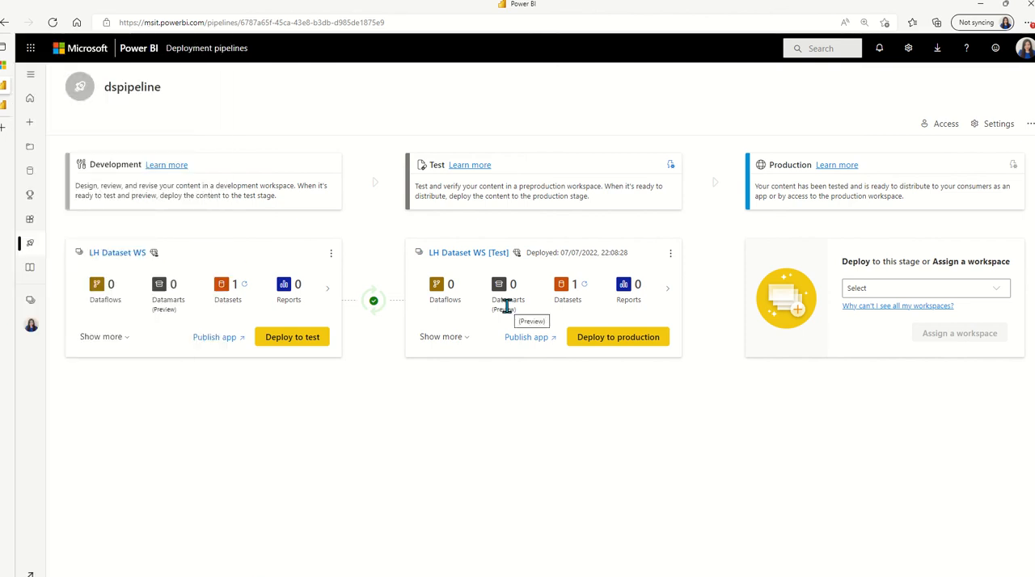
mouse_move(20, 145)
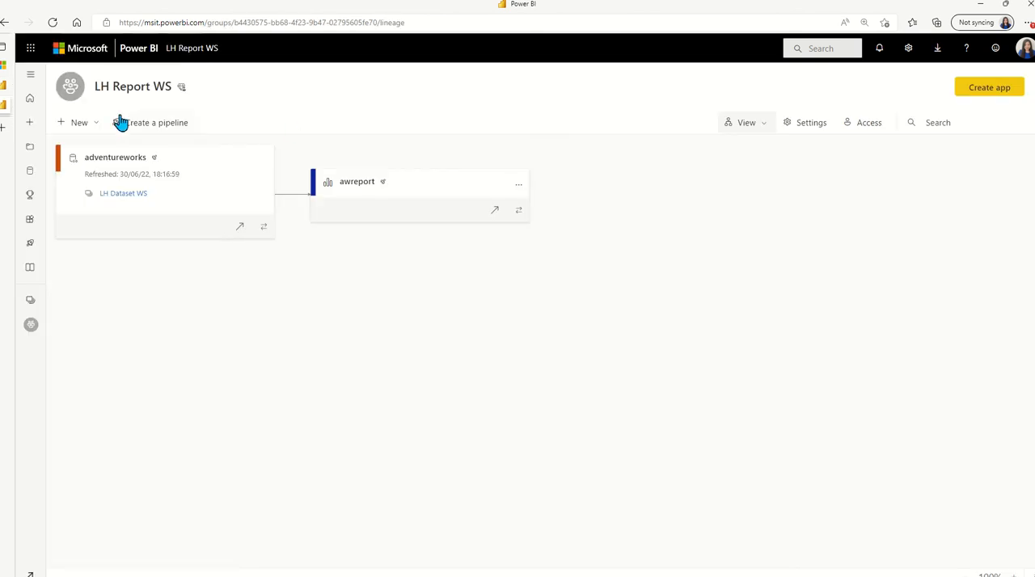
- Create a deployment pipeline named reportpipeline from LH Report WS
left_click(156, 123)
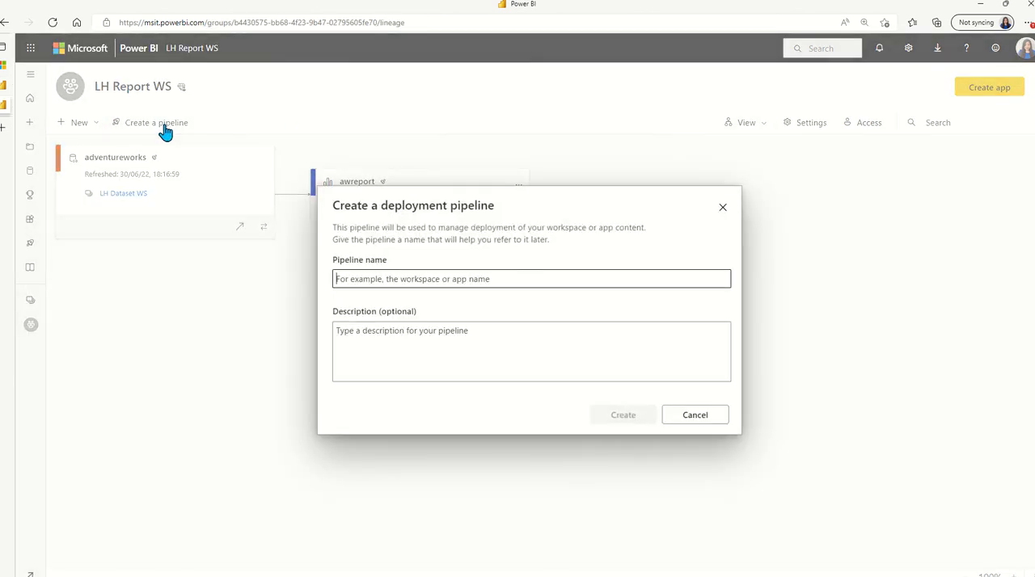
mouse_move(530, 278)
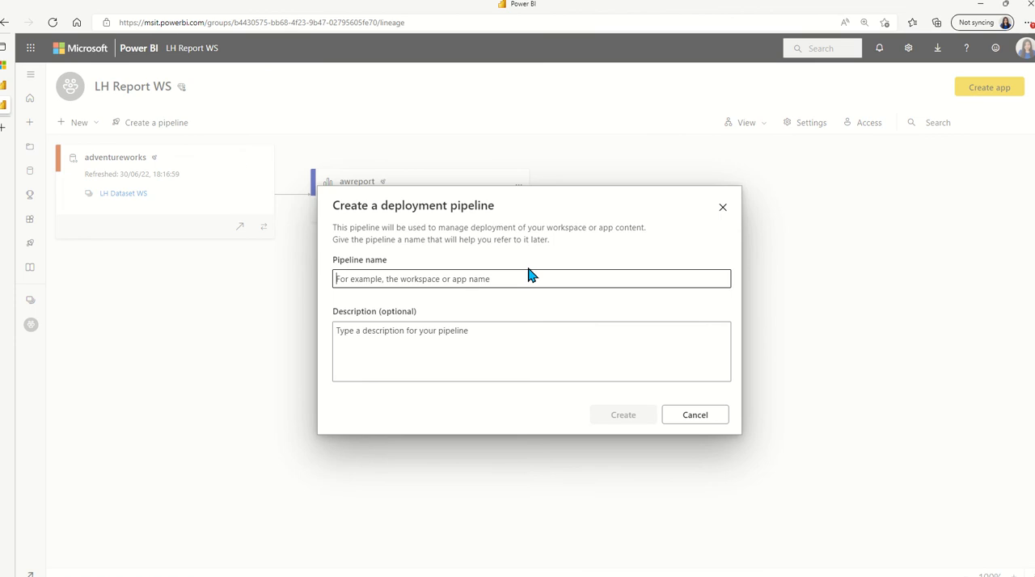
type("report")
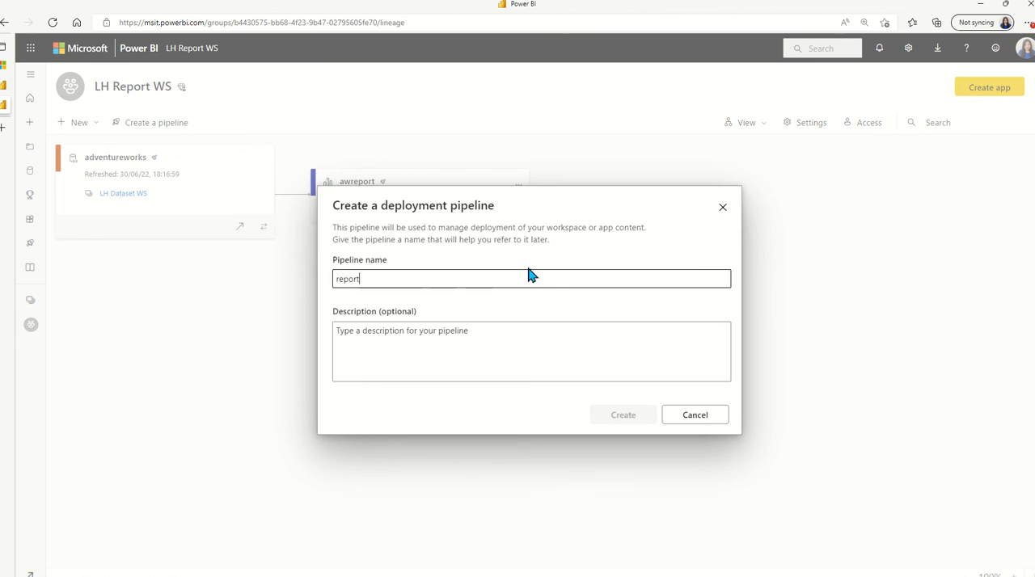
type("pipeline")
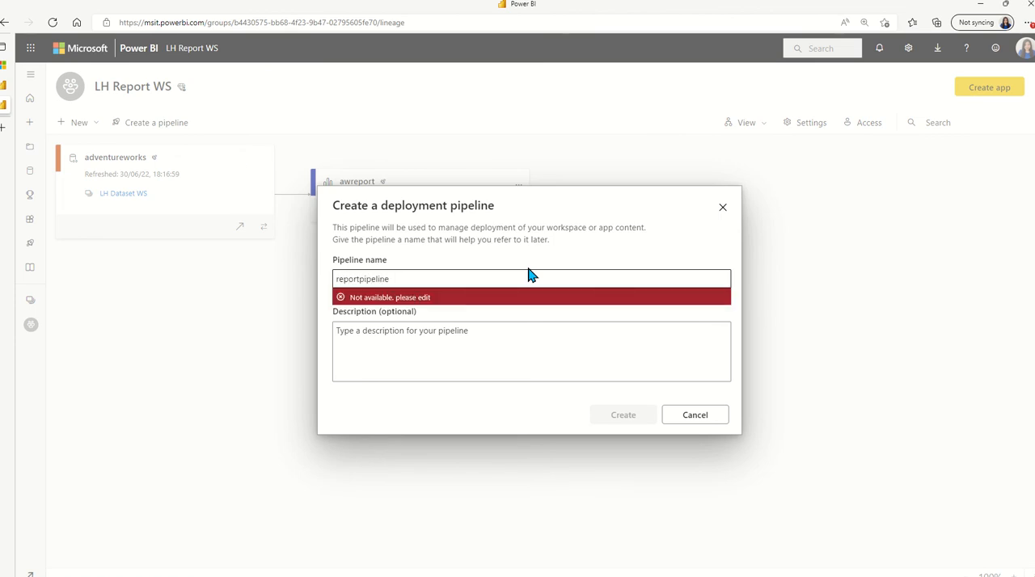
left_click(622, 414)
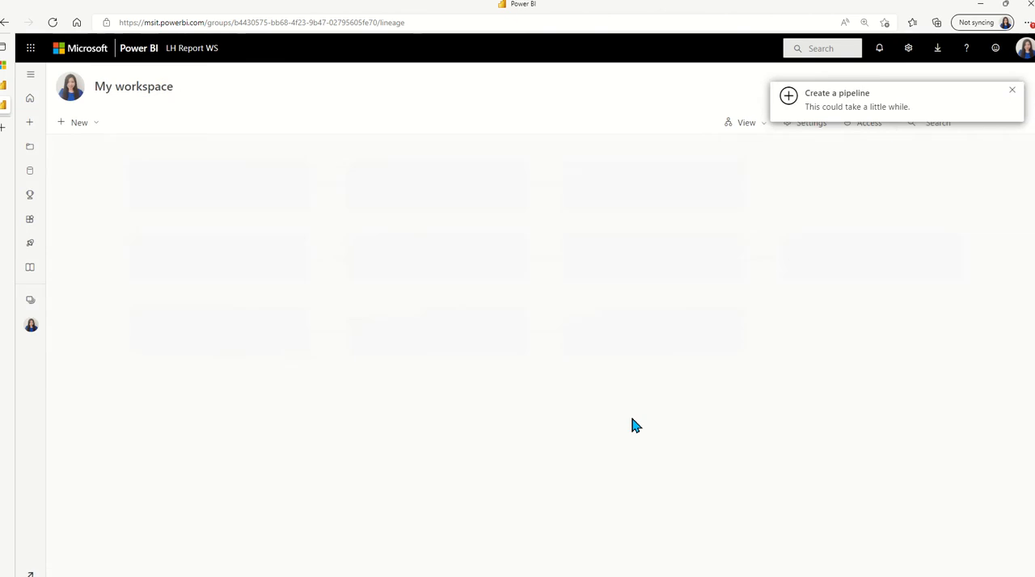
- Assign LH Report WS to the Development stage of reportpipeline
left_click(838, 95)
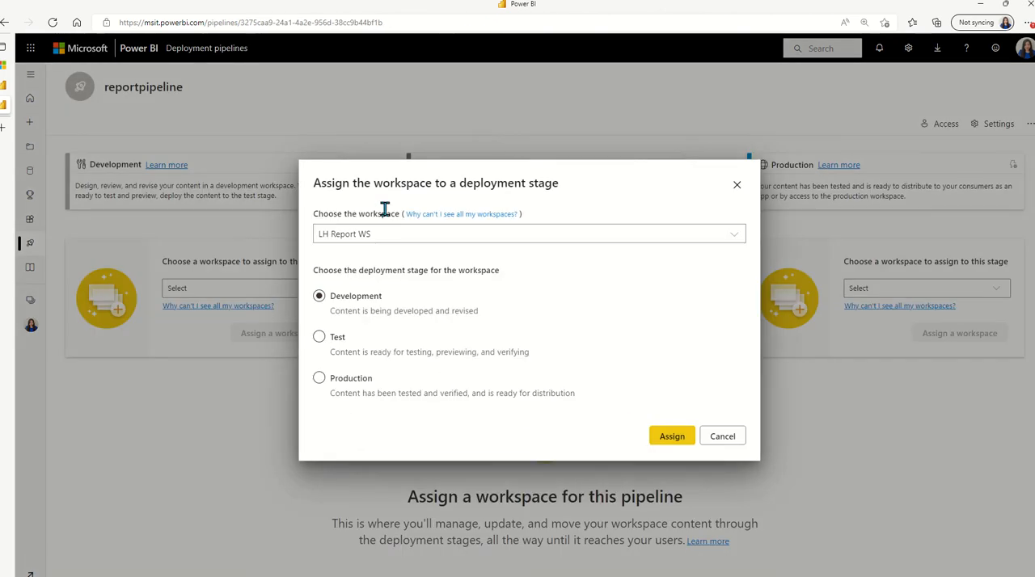
mouse_move(375, 243)
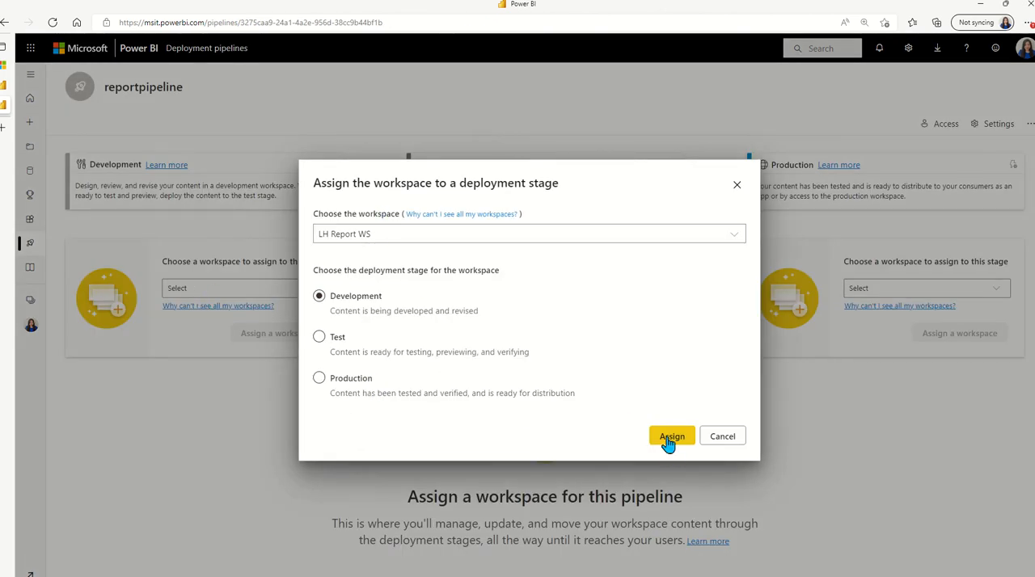
left_click(673, 437)
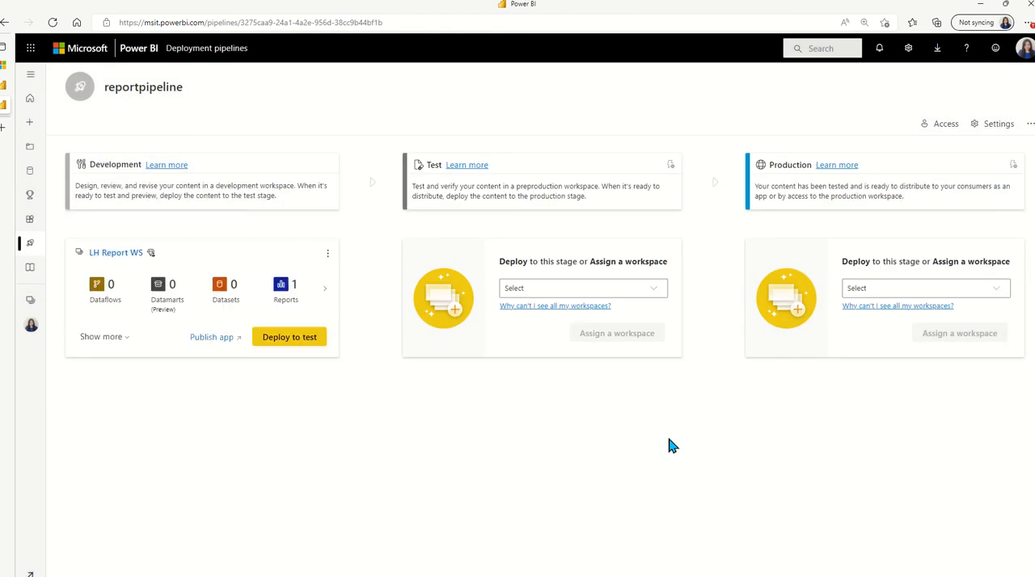
- Deploy awreport from Development to Test, creating LH Report WS [Test]
left_click(288, 337)
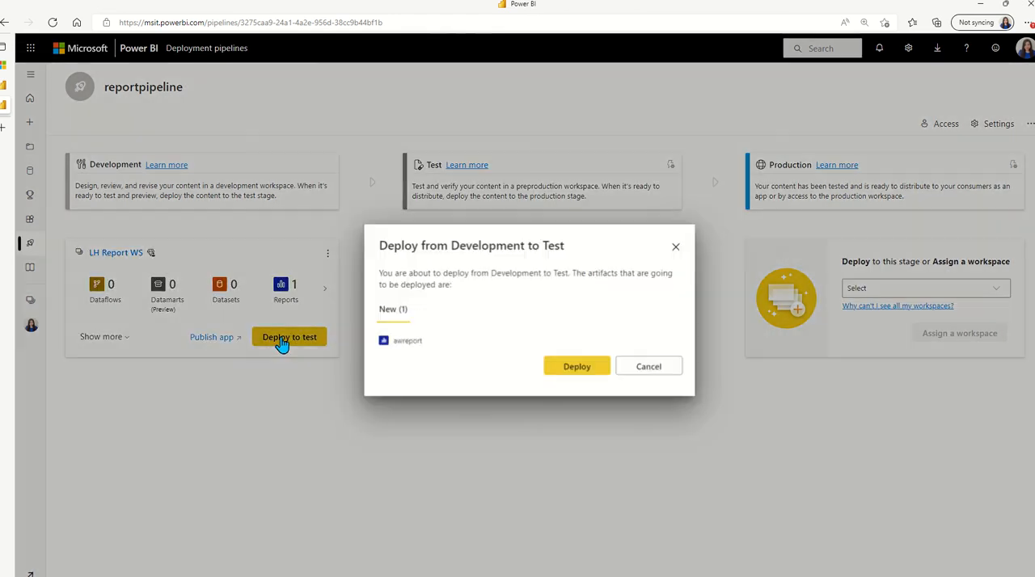
mouse_move(576, 366)
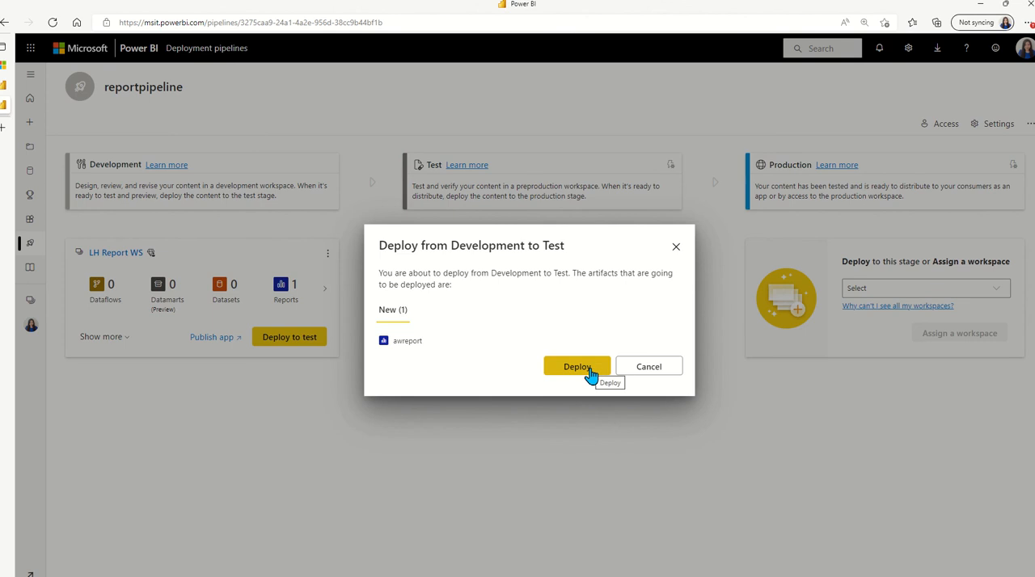
left_click(576, 365)
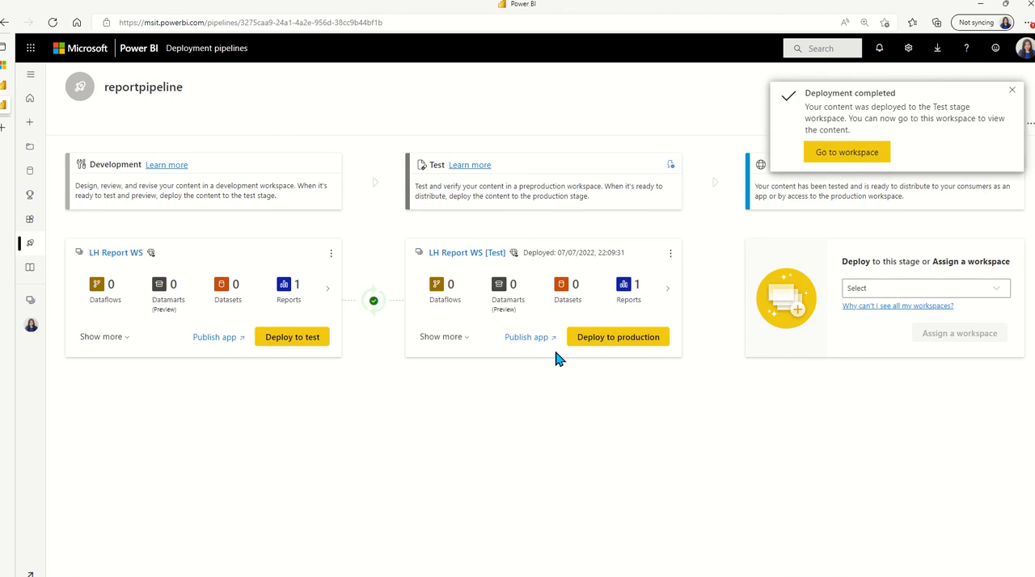
mouse_move(482, 350)
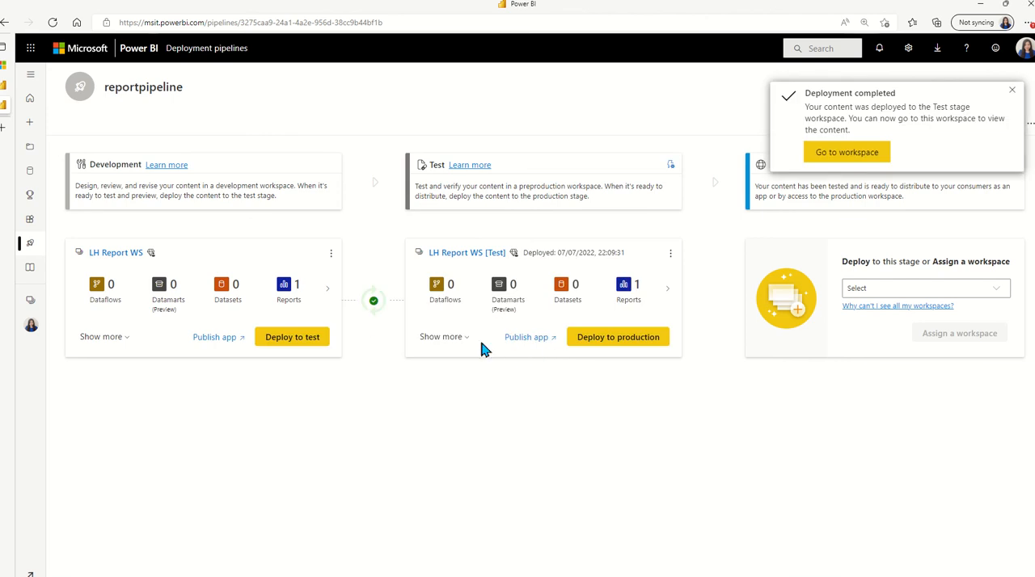
mouse_move(113, 262)
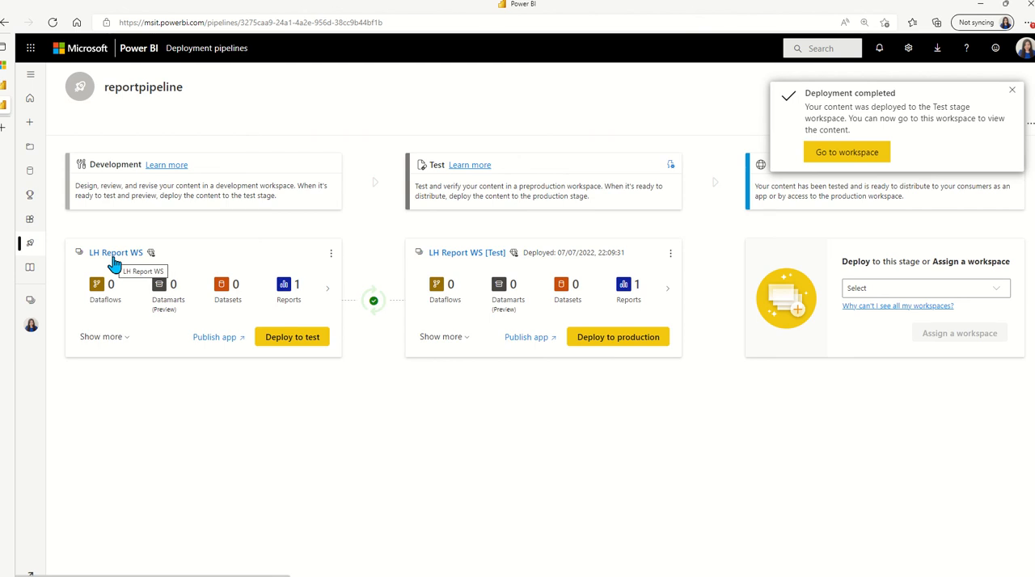
left_click(848, 152)
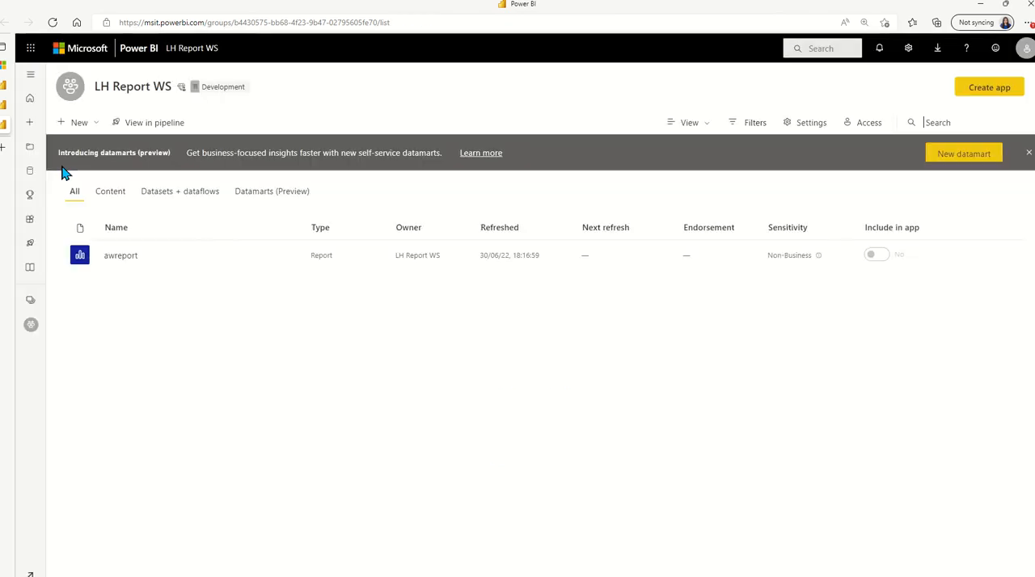
mouse_move(754, 123)
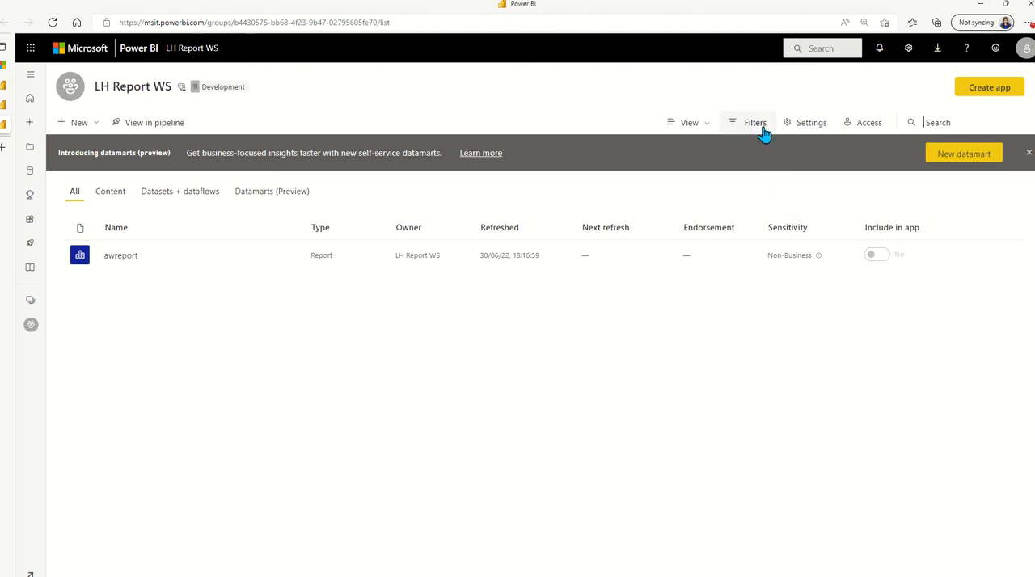
mouse_move(692, 123)
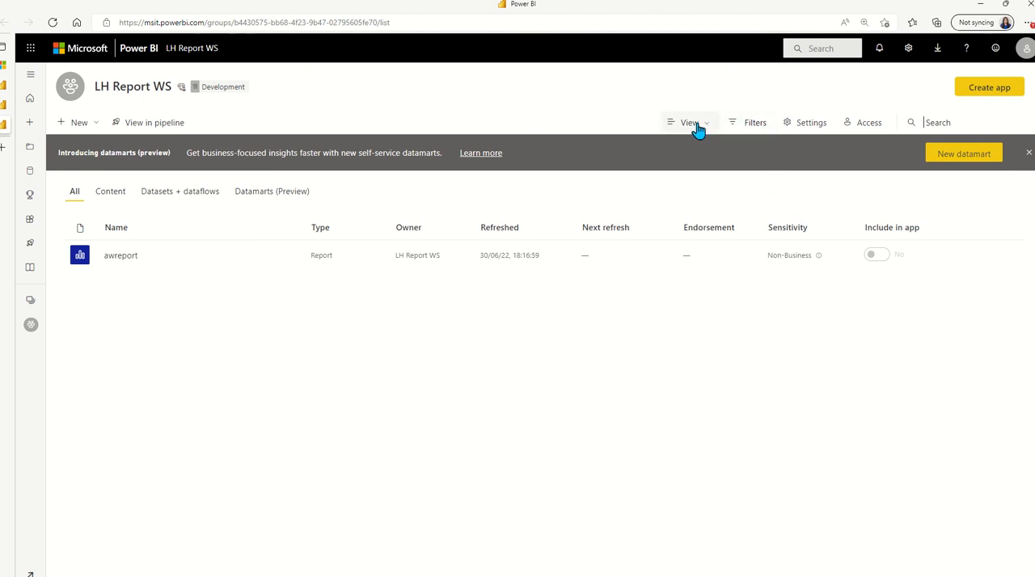
left_click(689, 123)
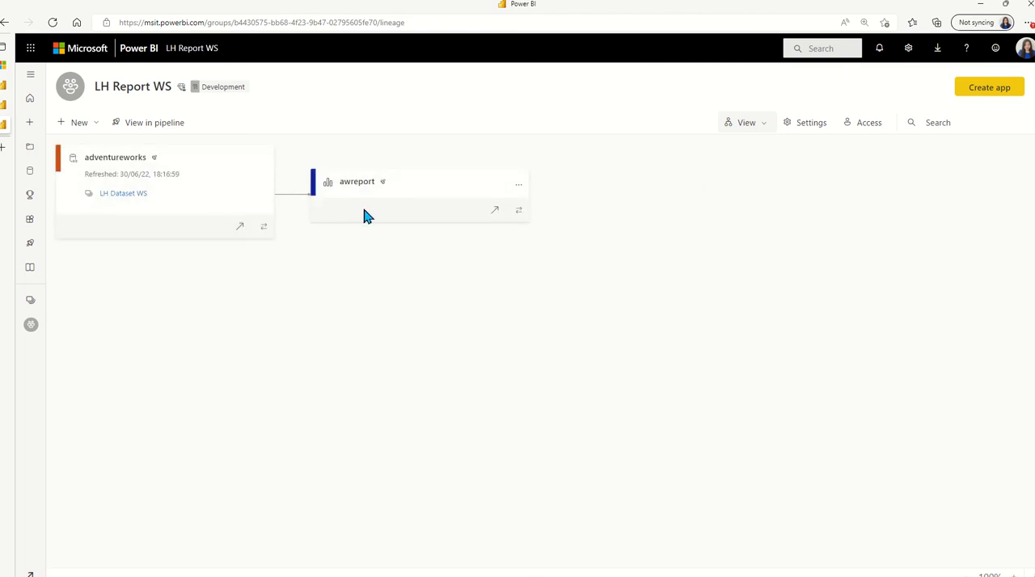
mouse_move(136, 115)
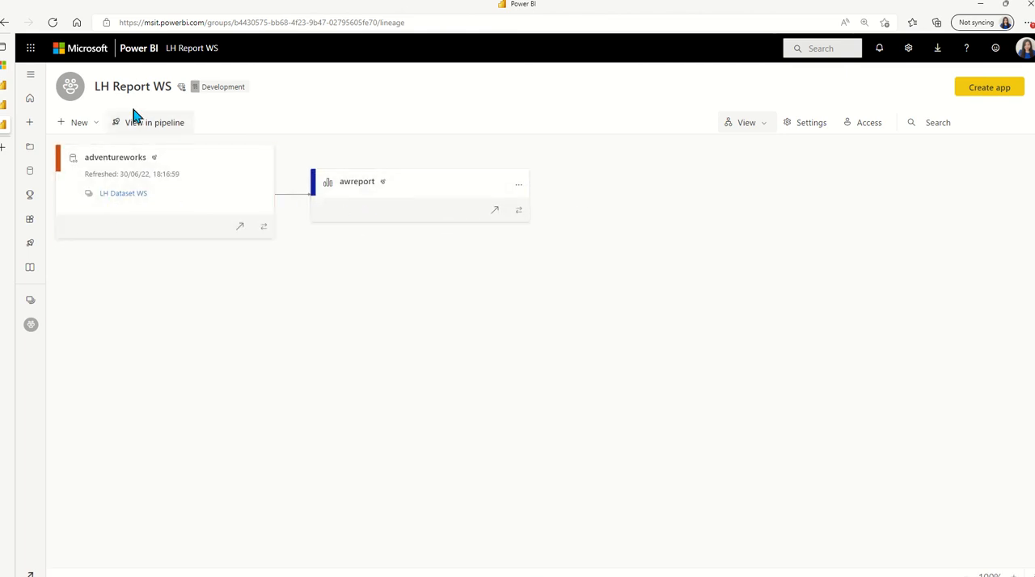
left_click(154, 123)
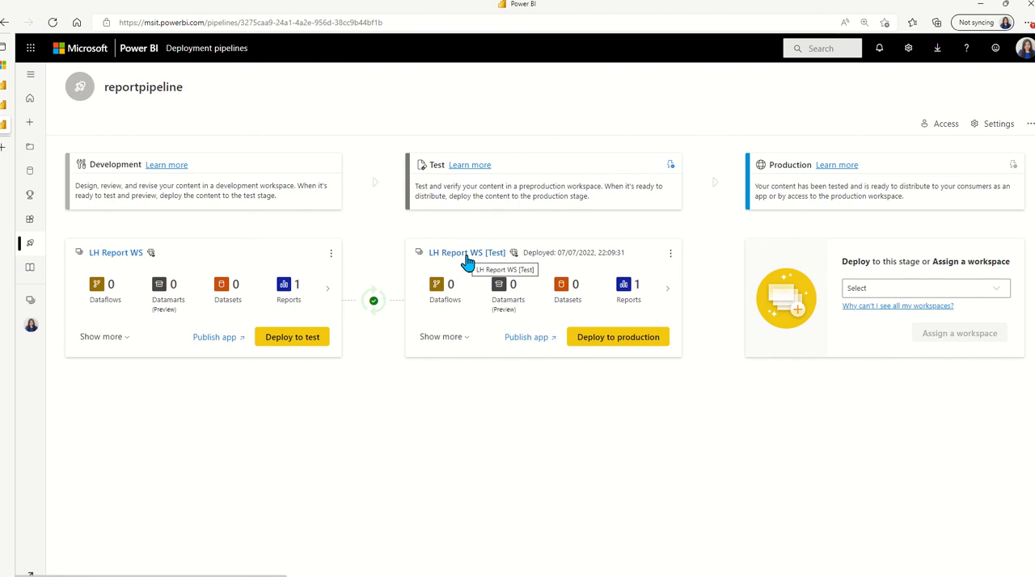
- Open LH Report WS [Test] from the Test stage card to view its lineage
left_click(466, 252)
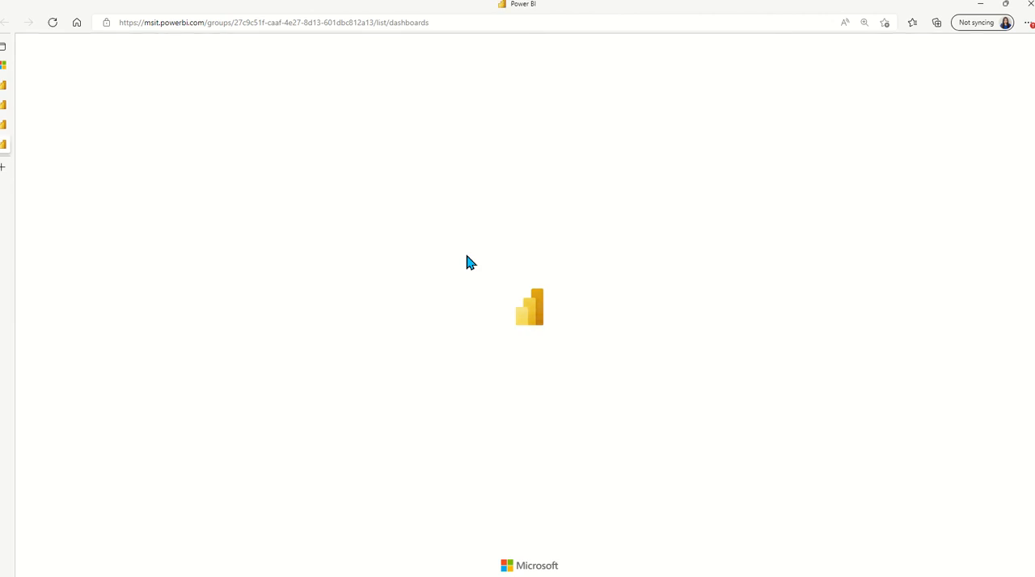
mouse_move(459, 261)
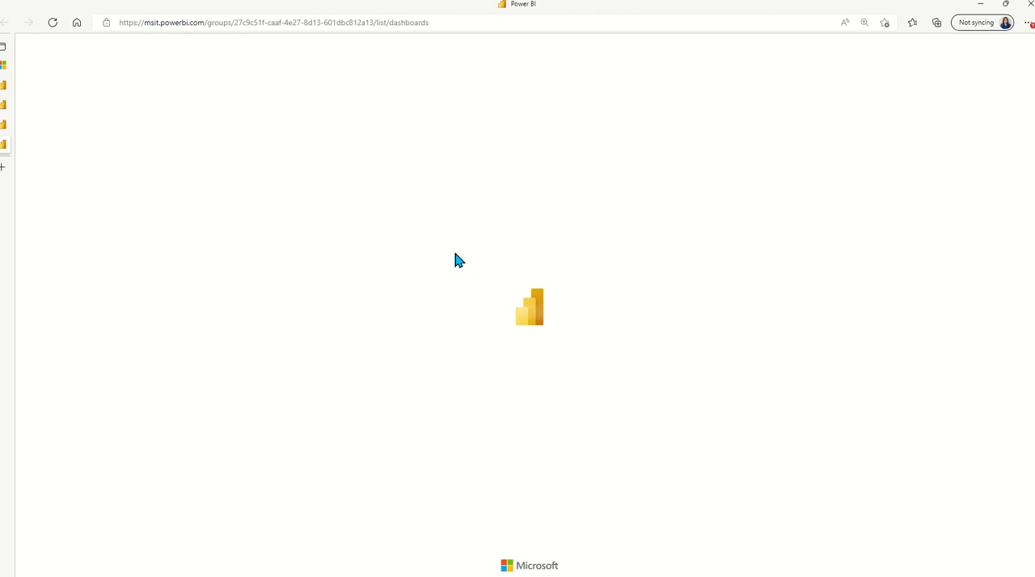
mouse_move(202, 55)
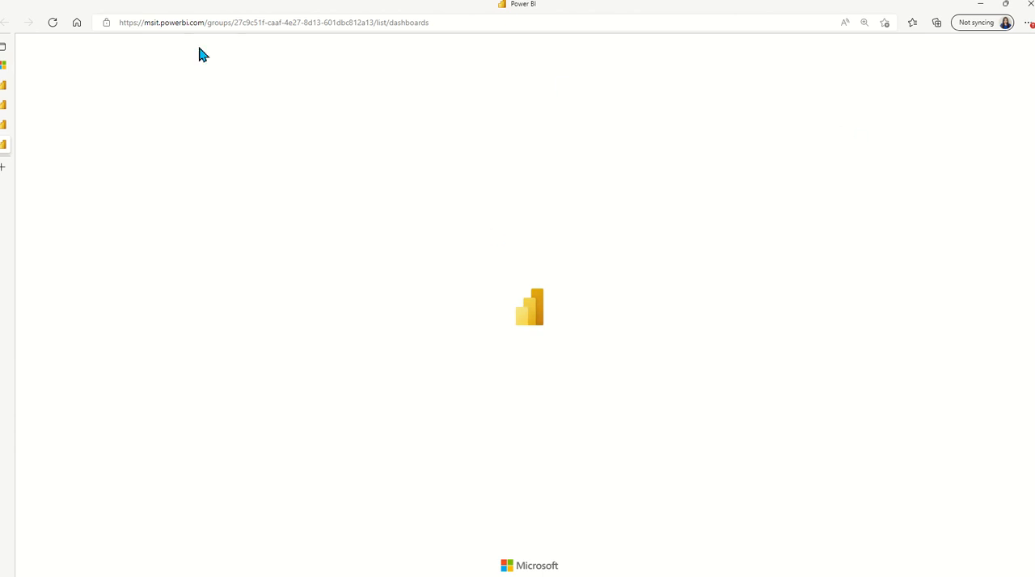
mouse_move(576, 107)
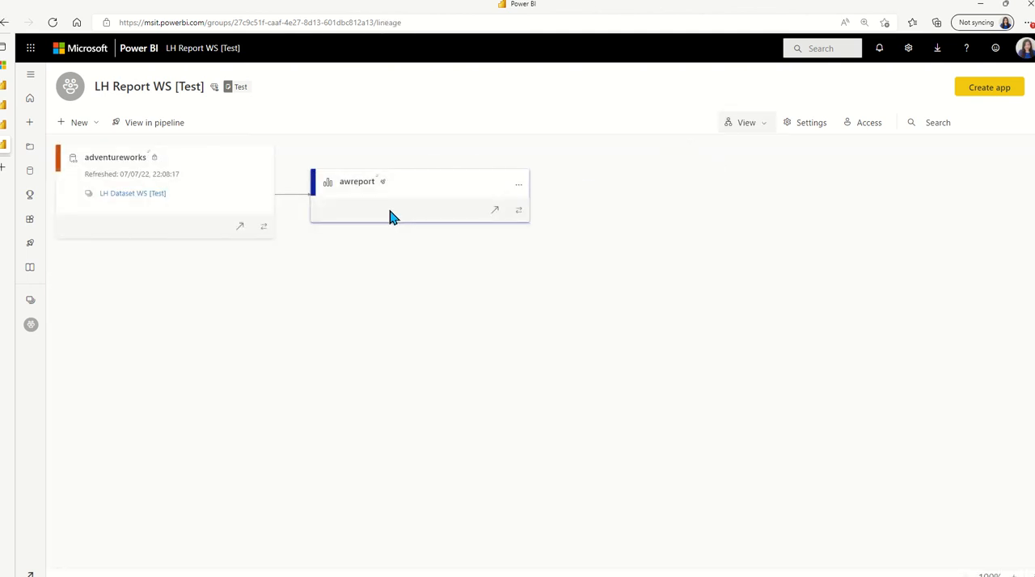
mouse_move(380, 225)
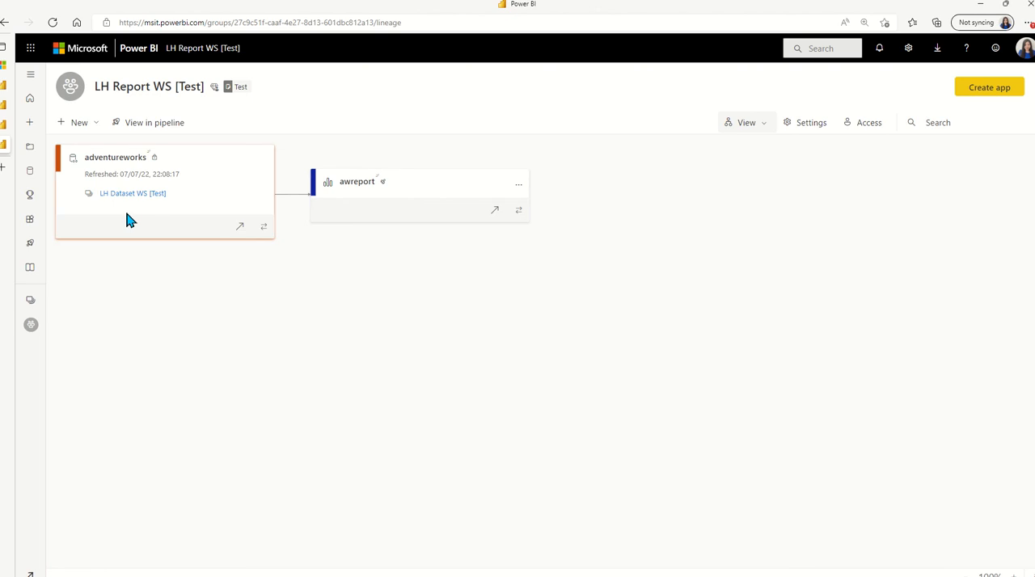
mouse_move(172, 200)
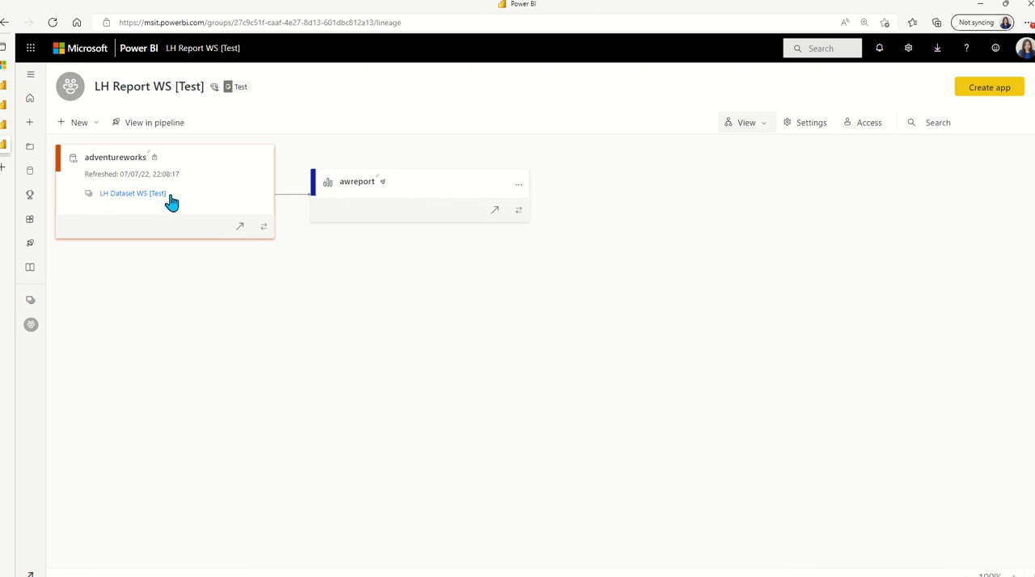
mouse_move(136, 202)
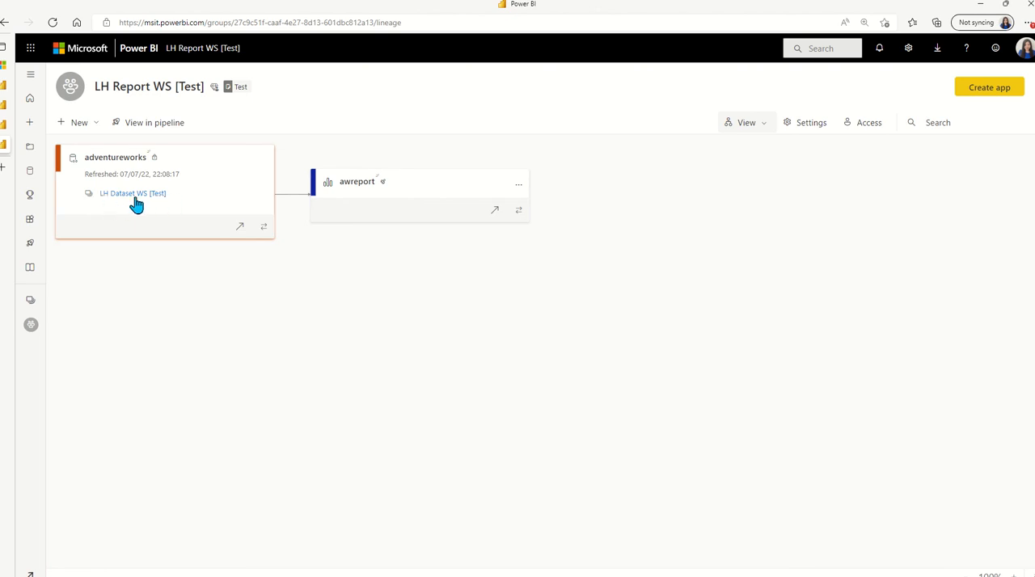
mouse_move(165, 201)
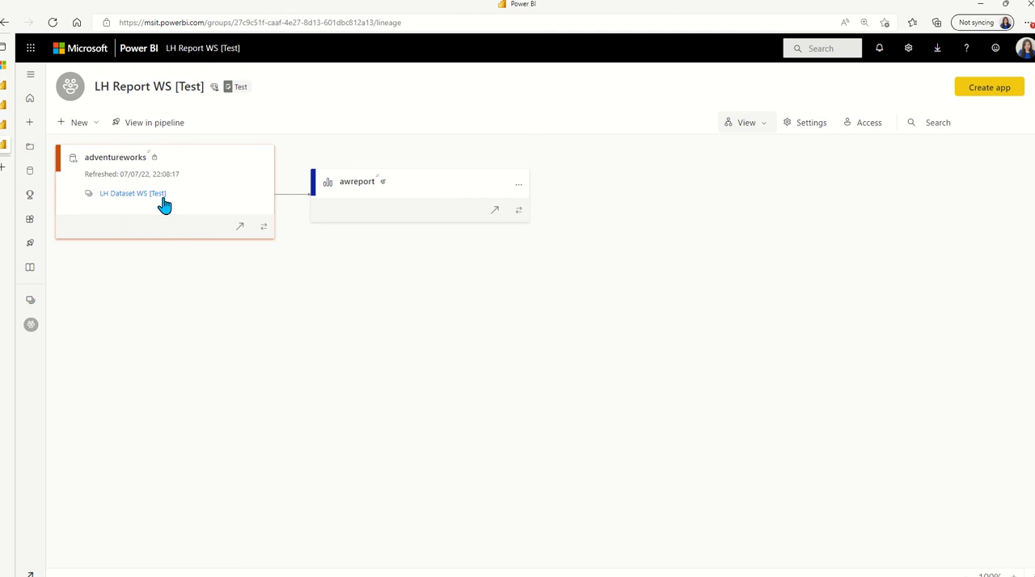
mouse_move(113, 202)
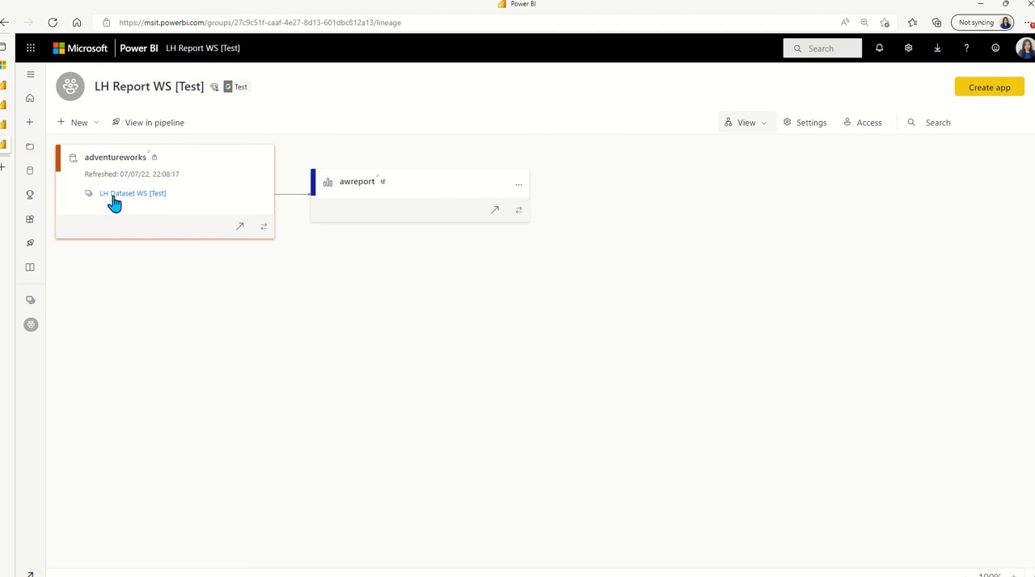